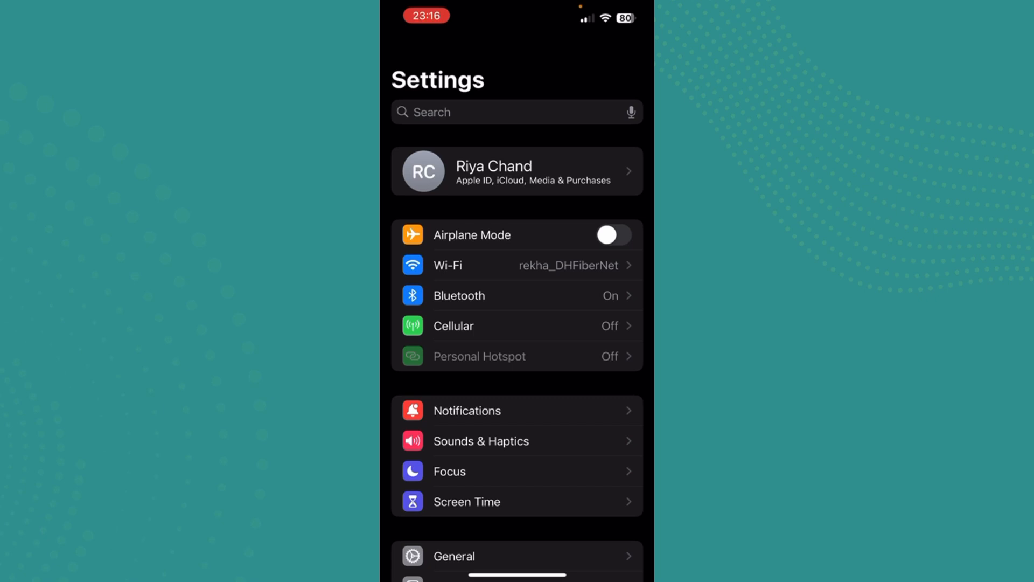
Go to the Apple ID account page from the account banner in Settings
{"action": "left_click", "coordinate": [516, 171]}
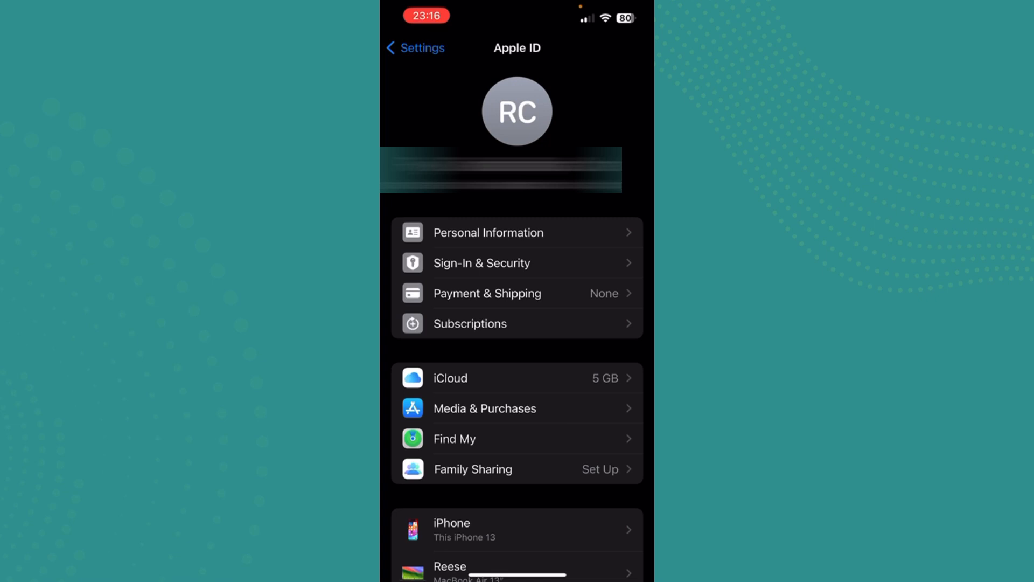
Go to Sign-In & Security, where two-factor authentication shows as on
{"action": "left_click", "coordinate": [481, 263]}
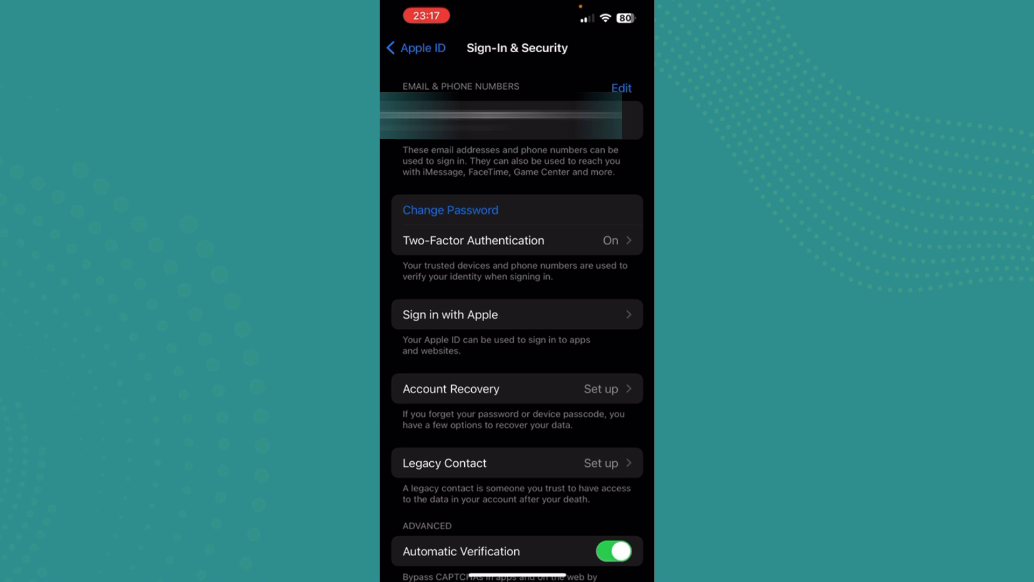
Reach Security Keys under Two-Factor Authentication and choose Add Security Keys
{"action": "left_click", "coordinate": [474, 241]}
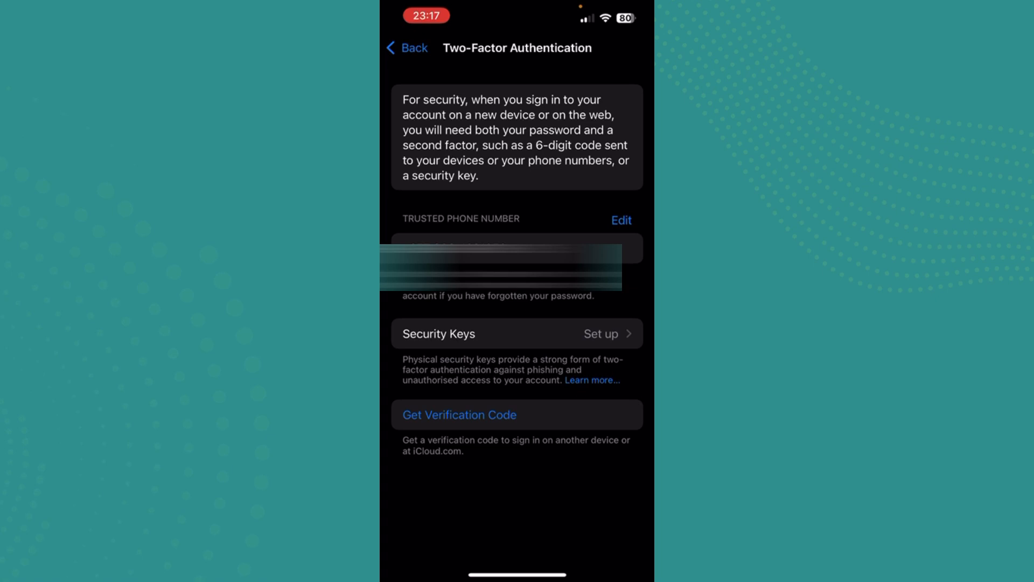
{"action": "left_click", "coordinate": [601, 334]}
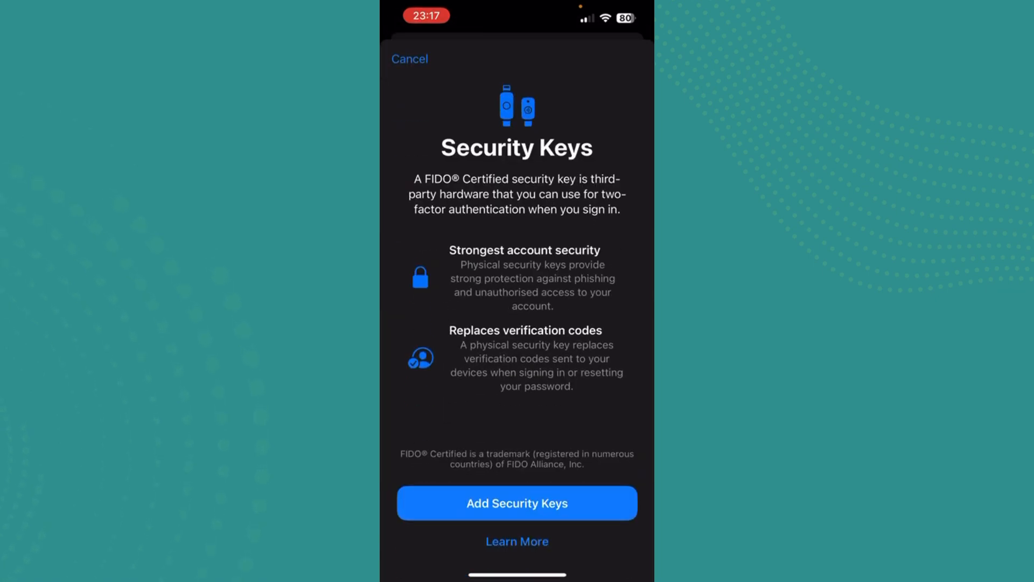
{"action": "left_click", "coordinate": [518, 504]}
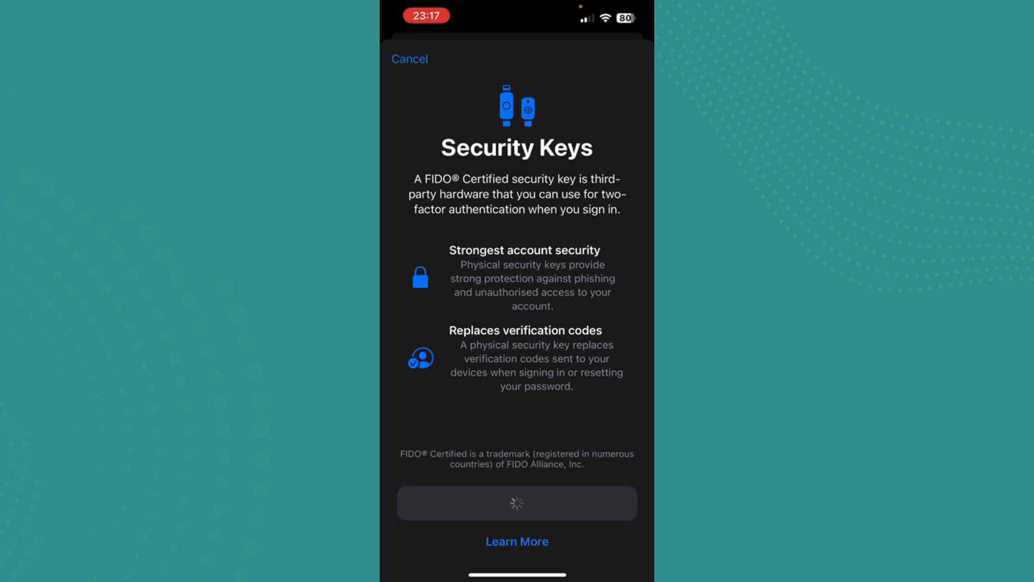